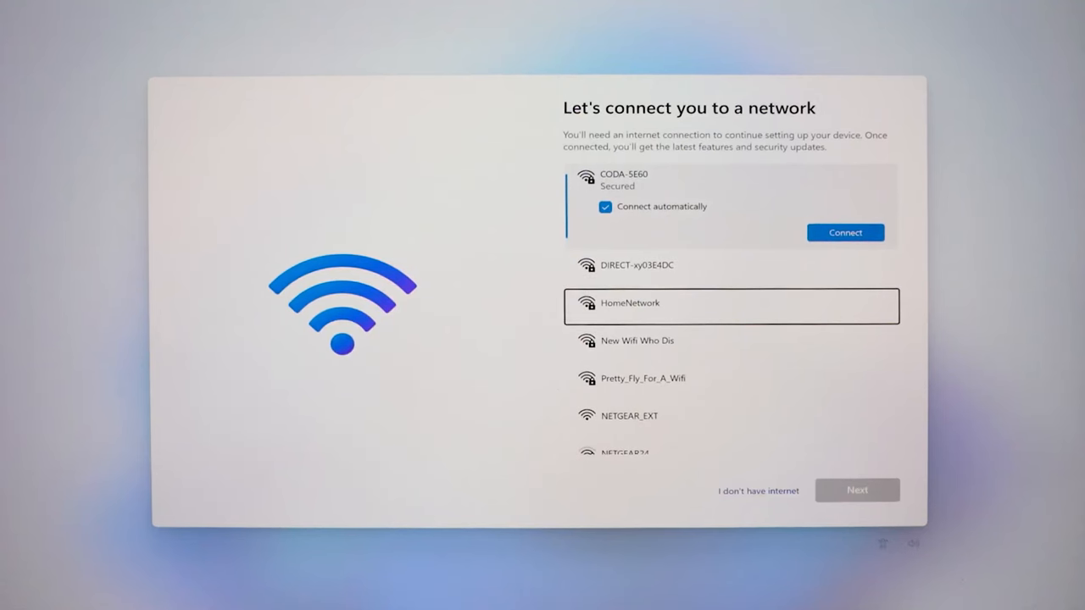
Join the HomeNetwork Wi-Fi, enter its security key and continue with Next
click(731, 302)
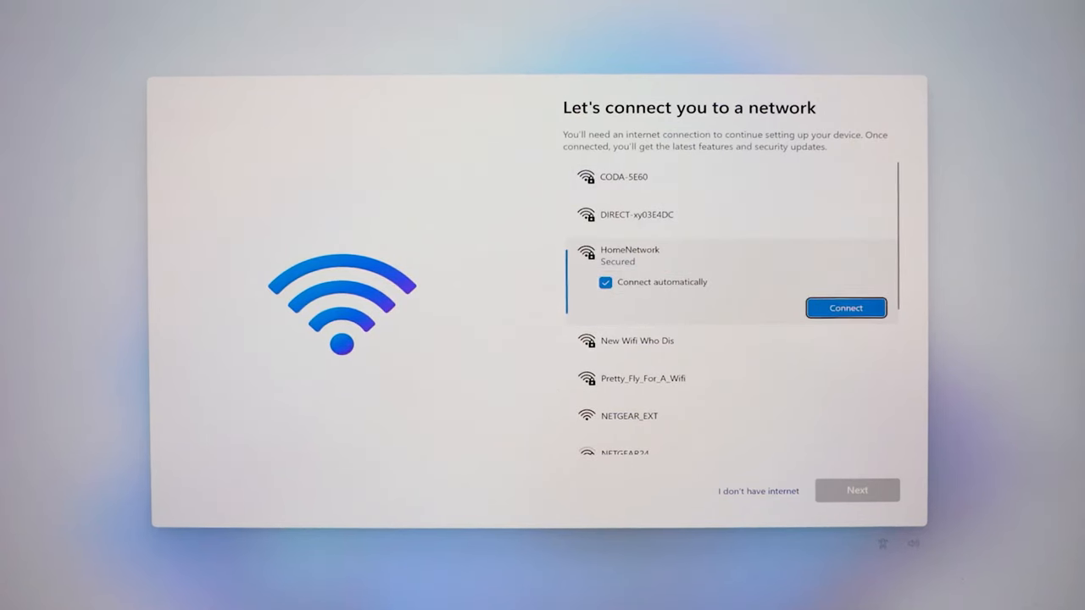
click(844, 308)
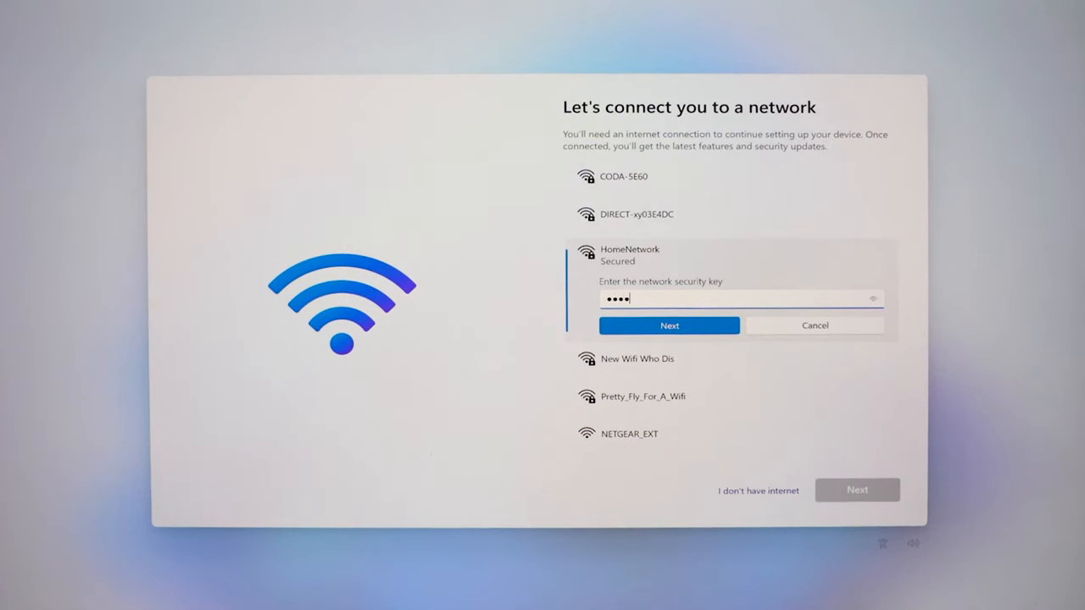
text(•)
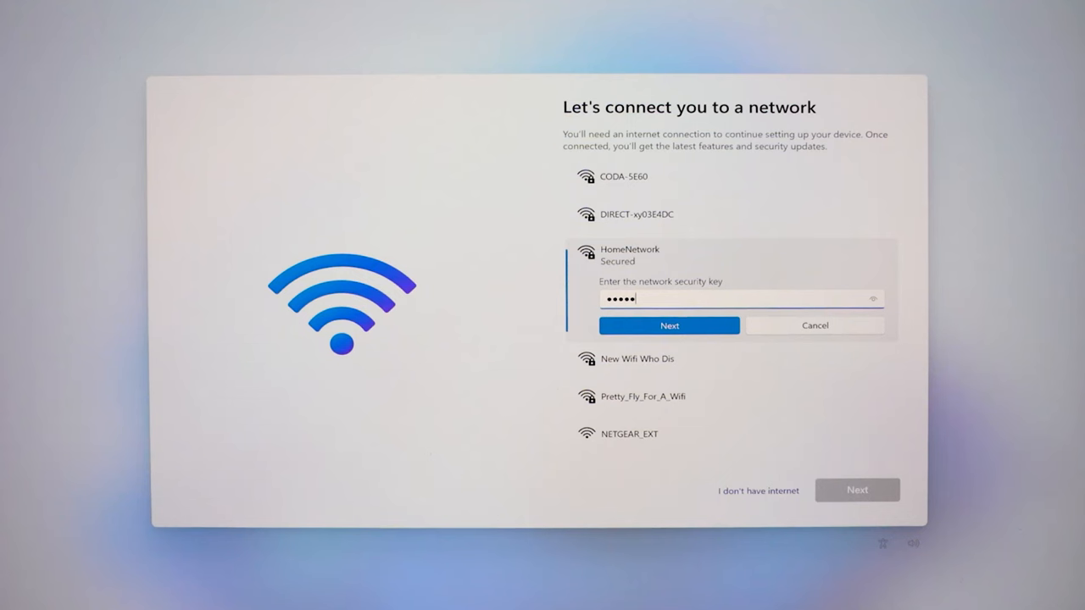
text(•)
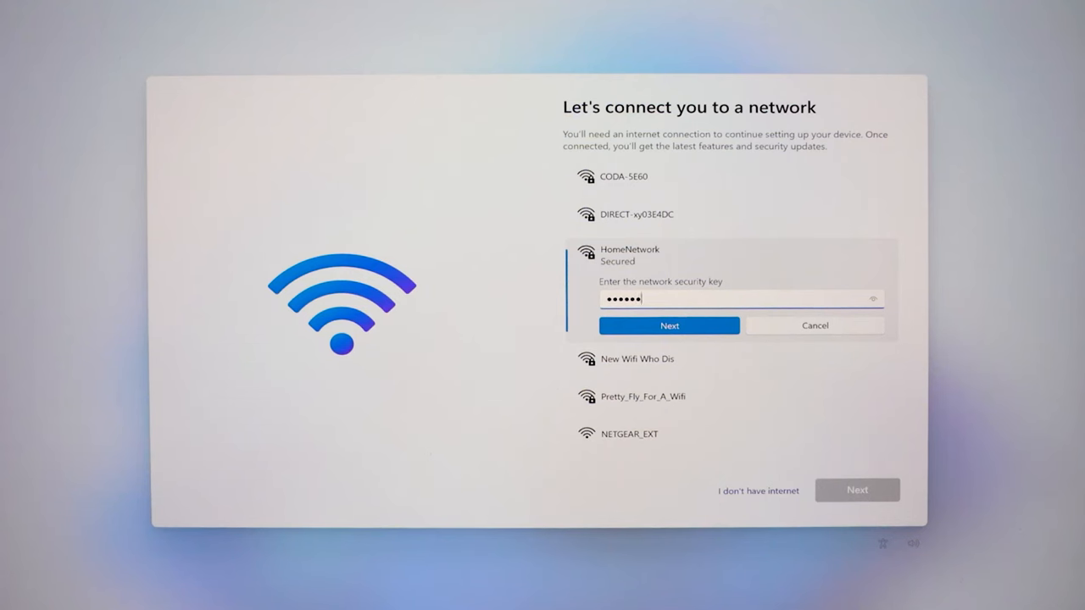
click(668, 326)
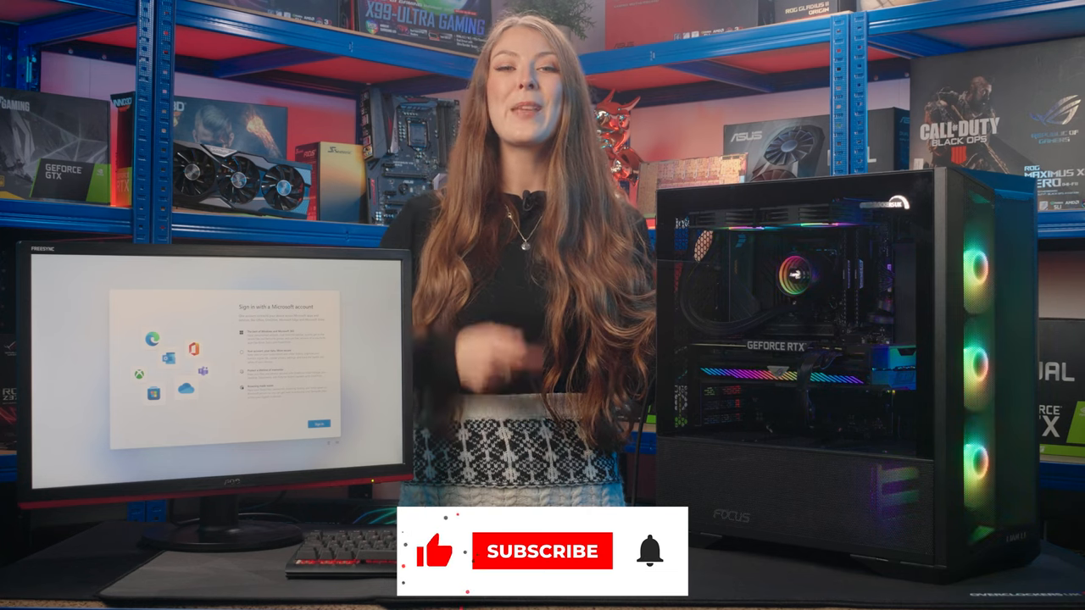
Let the connection finish and advance to the Microsoft account sign-in page
click(539, 551)
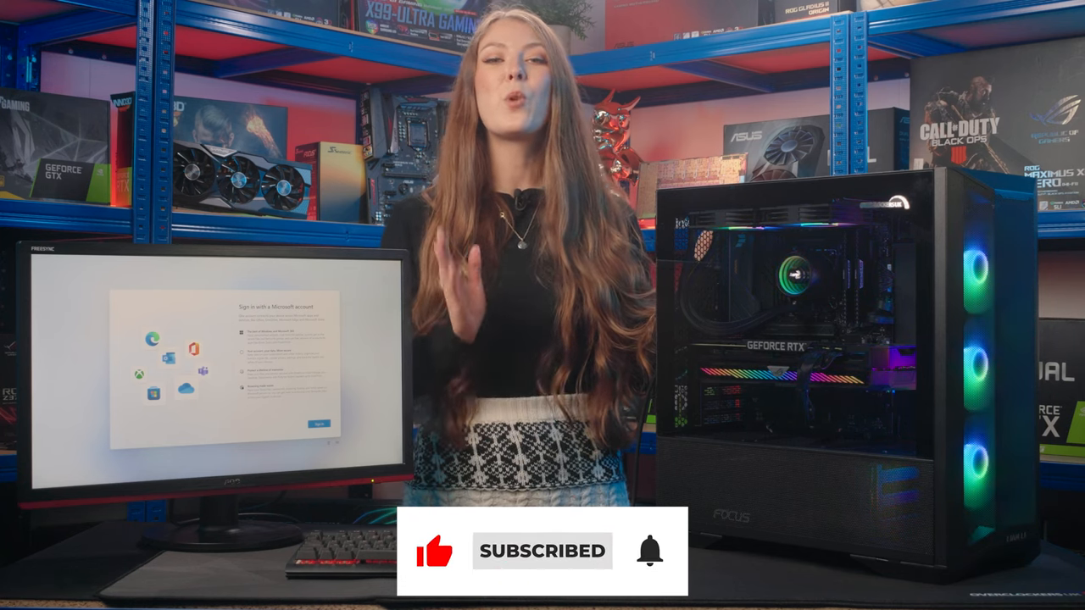